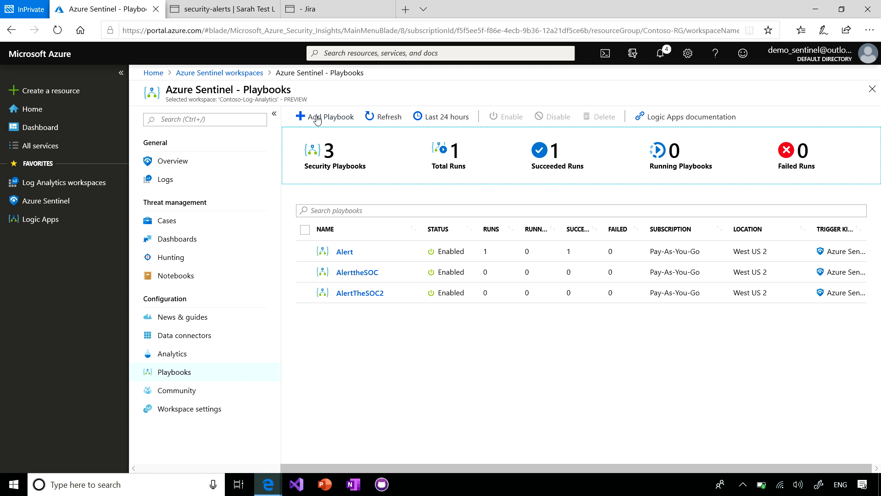
# Start a new playbook and name it SecurityAlert.
pyautogui.click(330, 116)
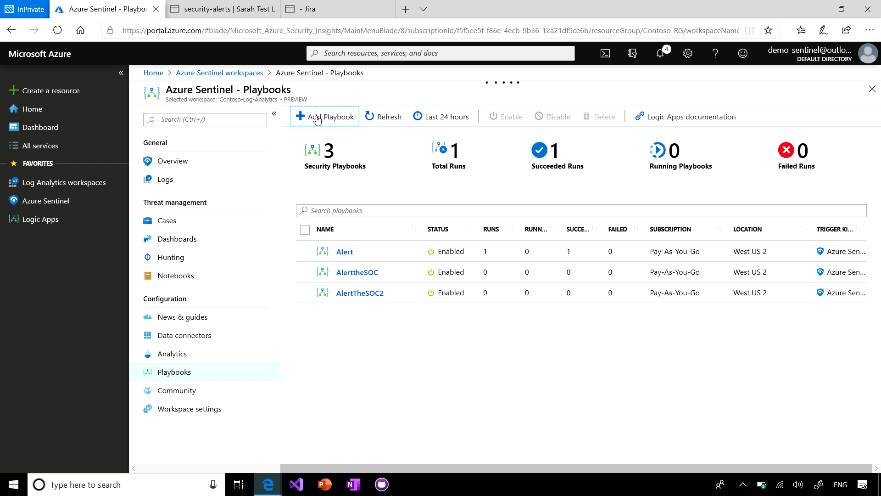
pyautogui.click(330, 117)
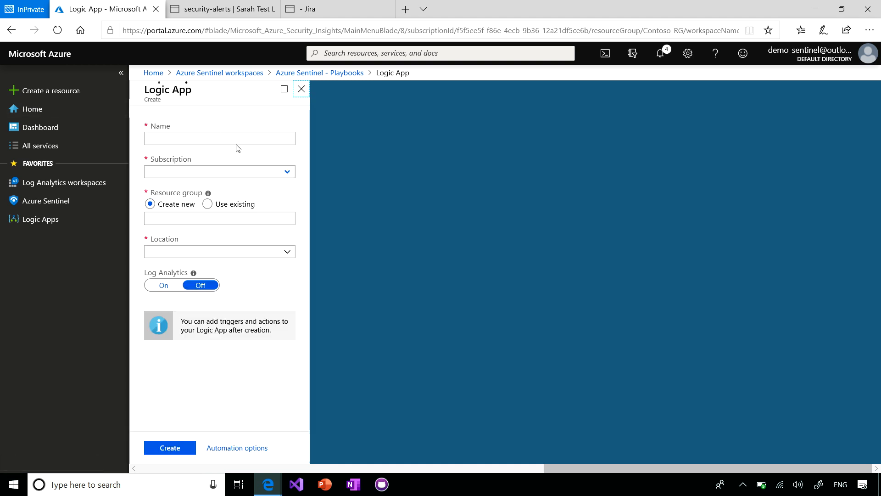
pyautogui.write('Securi')
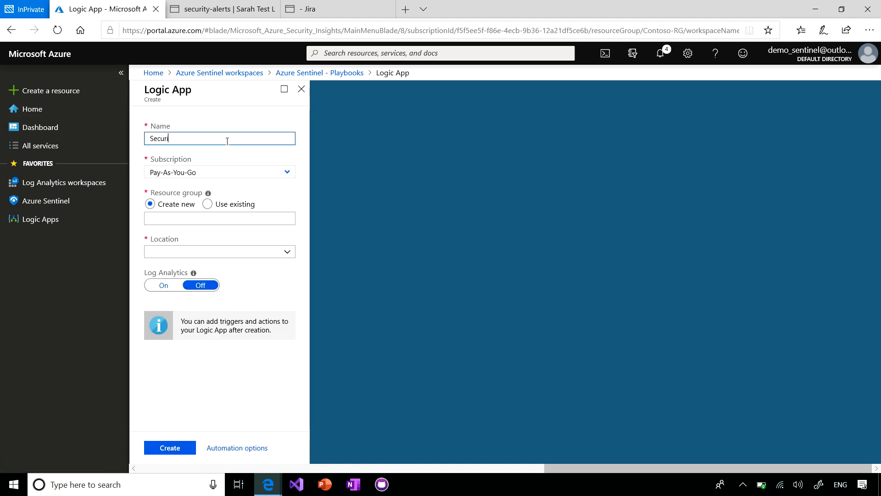
pyautogui.write('ty')
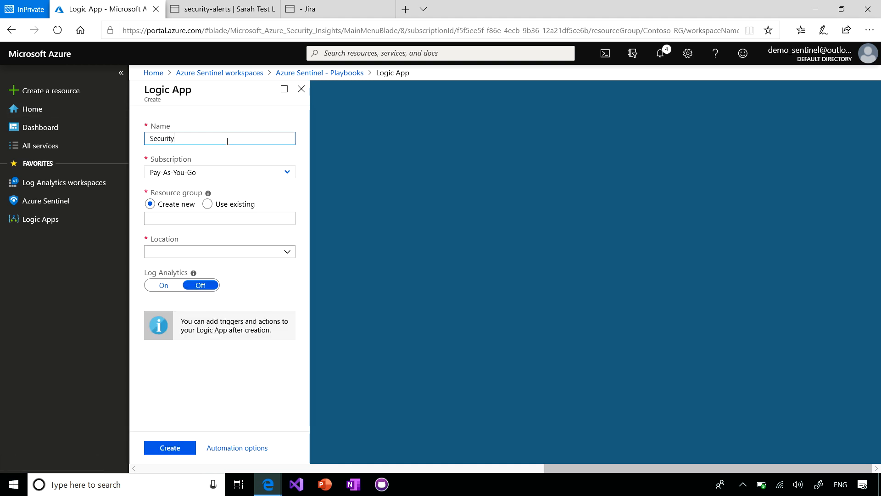
pyautogui.write('Alert')
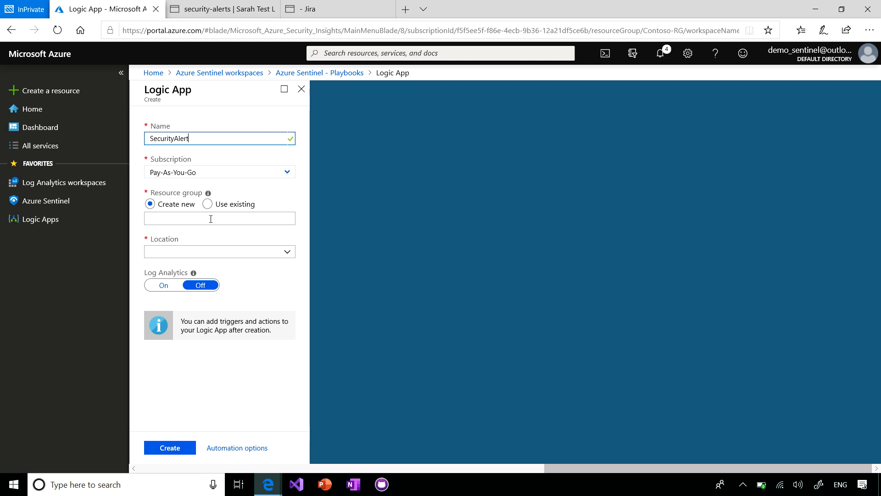
# Use the existing SentinelAutomation-RG resource group in West US 2 and create the Logic App.
pyautogui.click(208, 204)
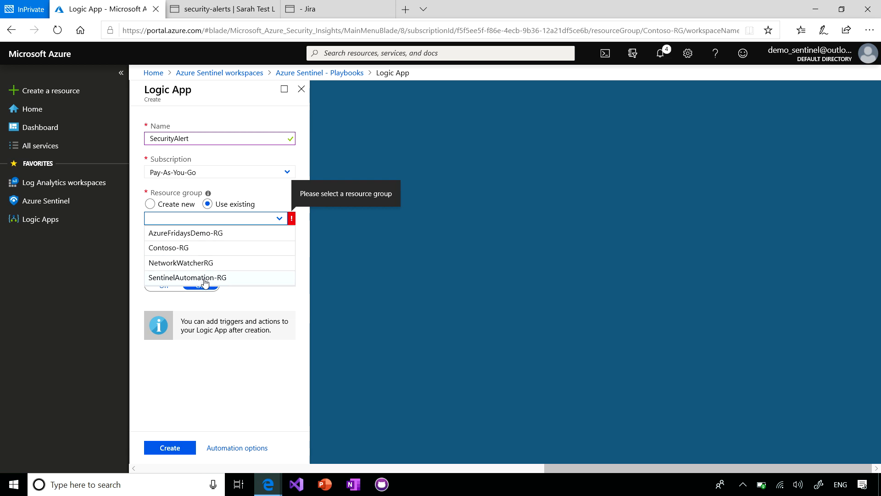
pyautogui.click(186, 278)
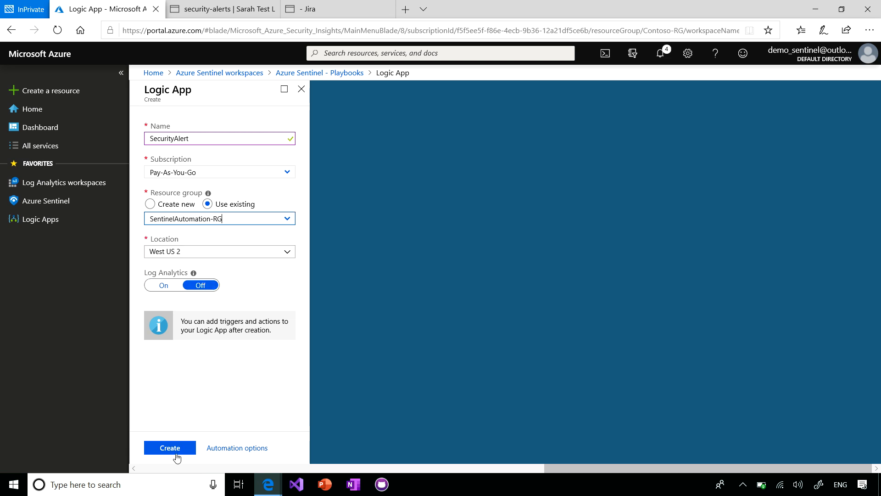
pyautogui.click(169, 447)
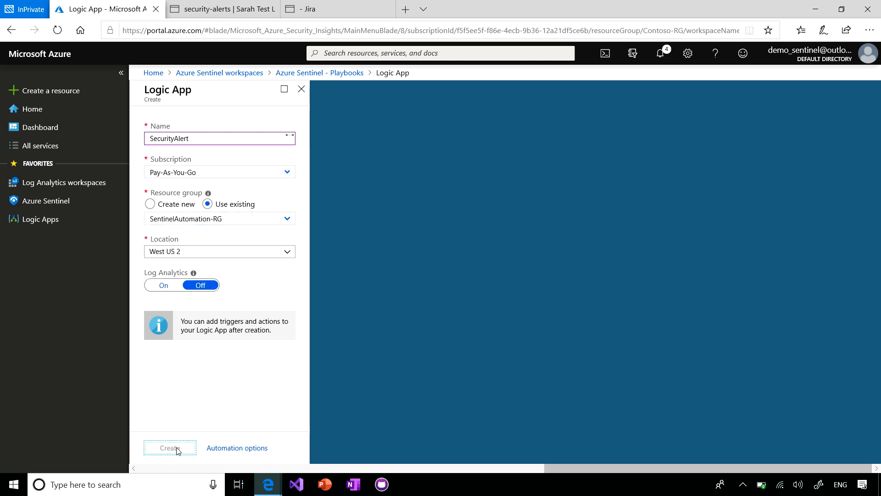
pyautogui.click(169, 447)
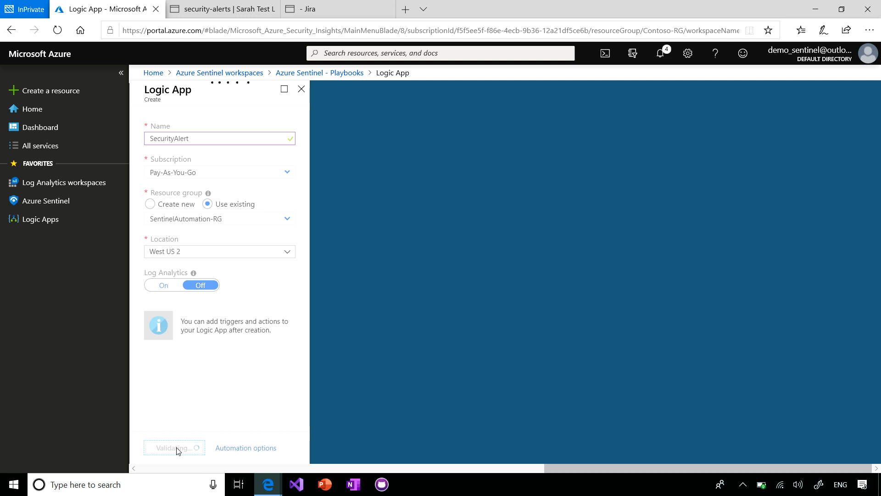
pyautogui.click(174, 447)
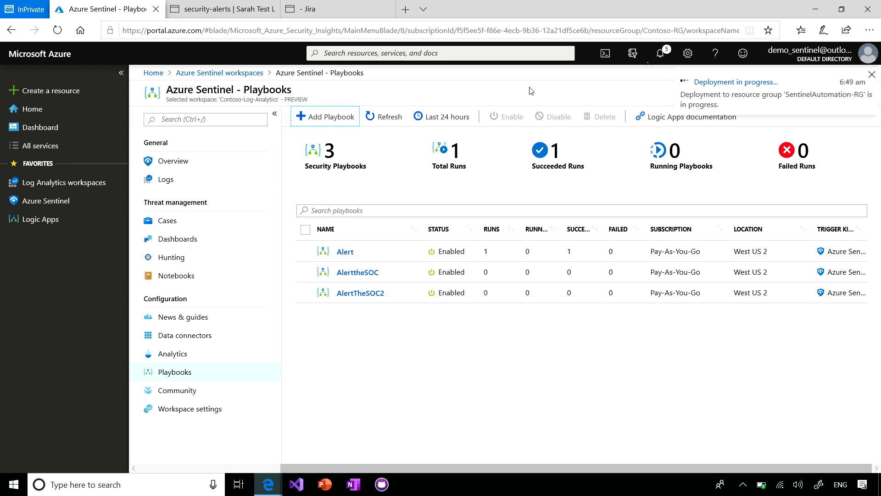
# Begin a blank Logic App with the Azure Sentinel 'When a response to an alert is triggered' trigger.
pyautogui.click(871, 74)
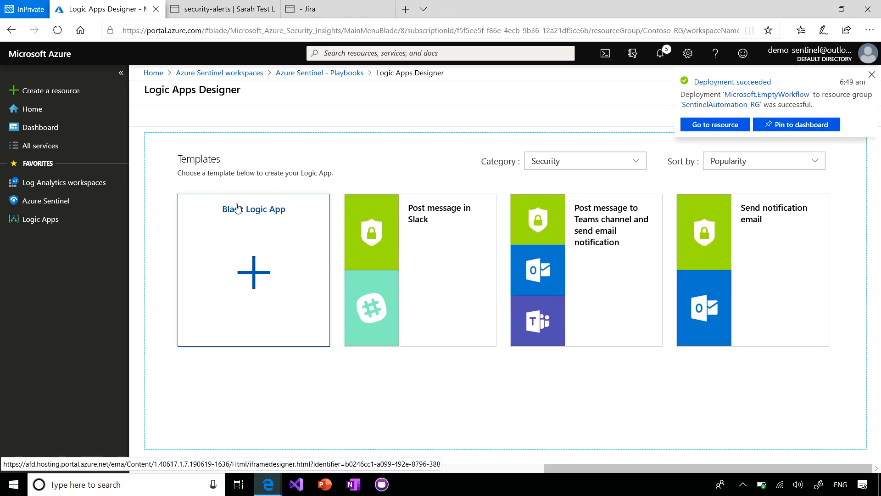
pyautogui.click(253, 270)
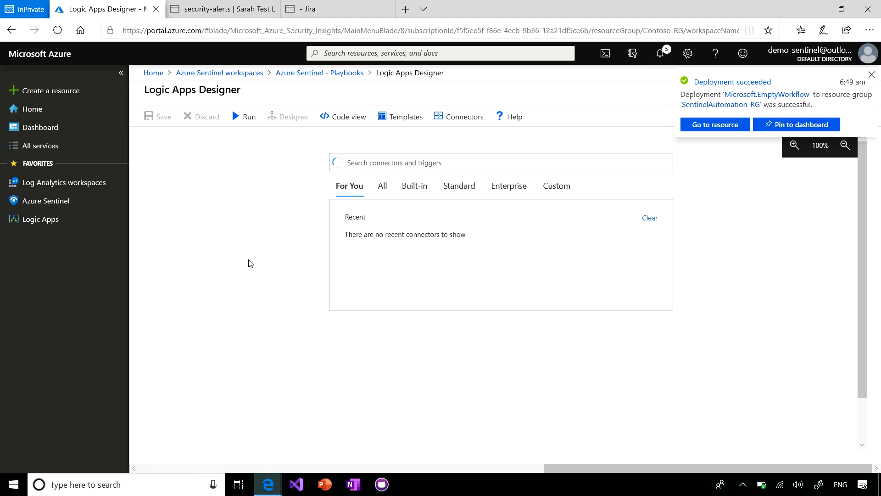
pyautogui.click(871, 74)
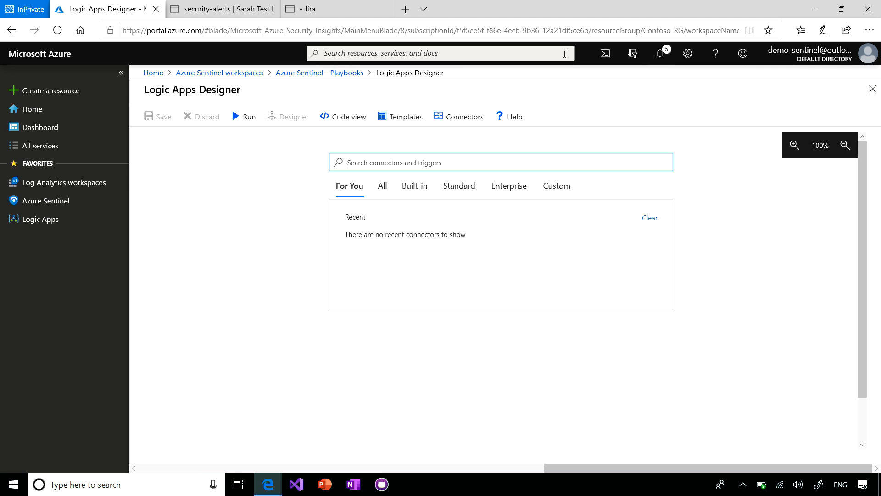
pyautogui.write('sentin')
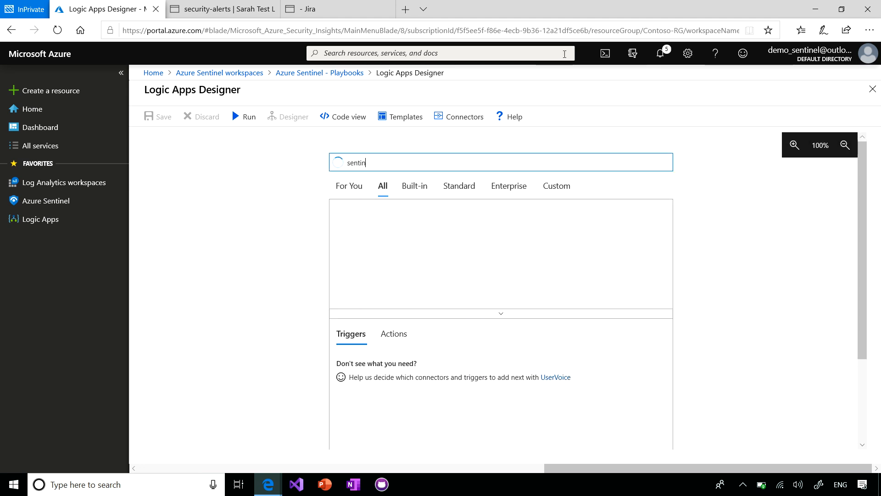
pyautogui.write('el')
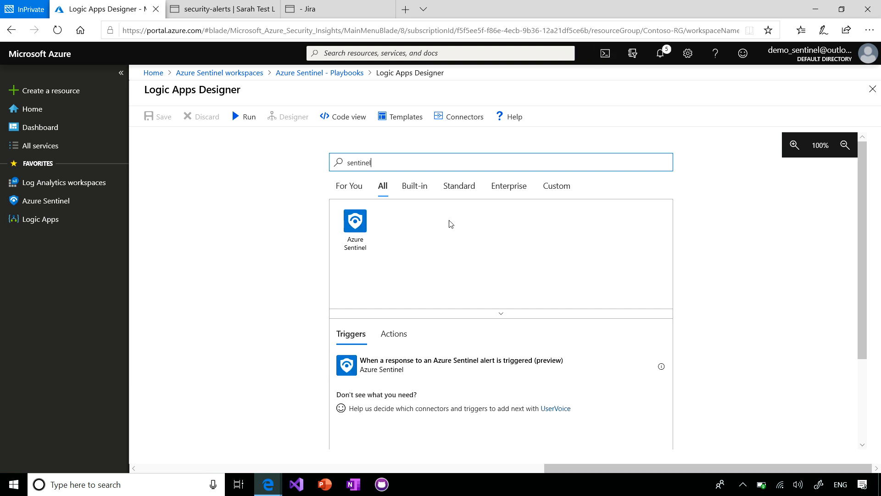
pyautogui.click(354, 221)
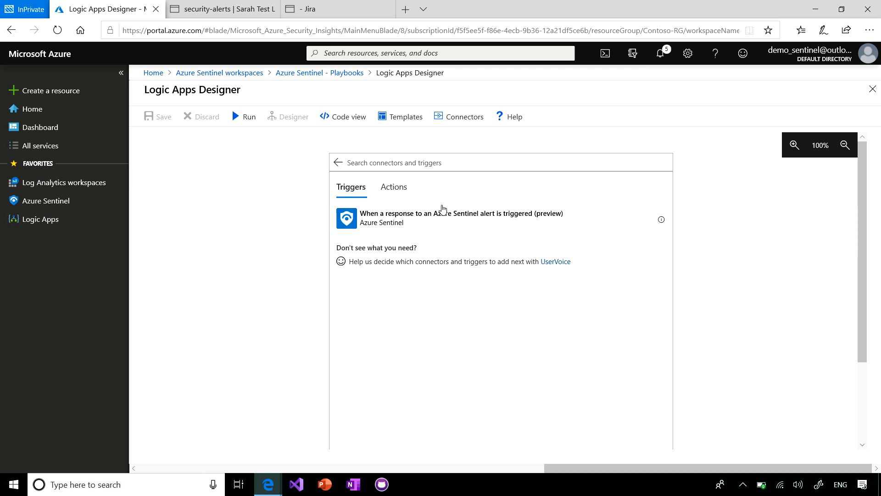
pyautogui.click(460, 218)
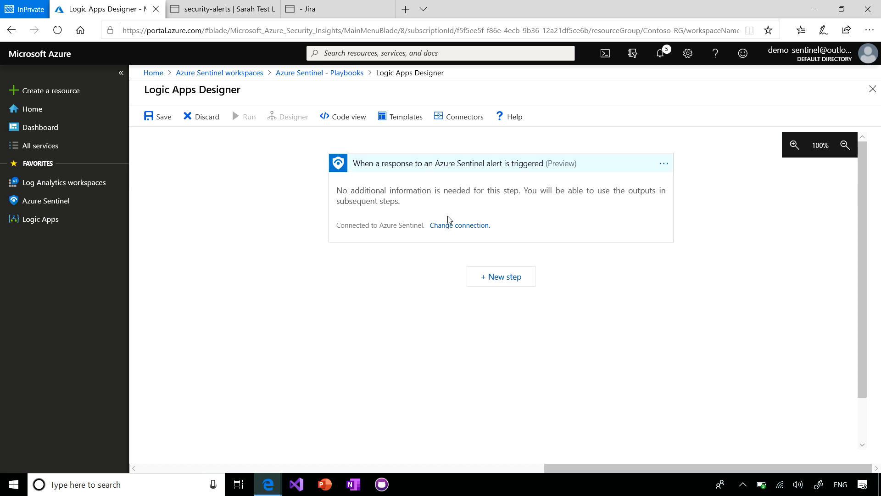
pyautogui.moveTo(567, 236)
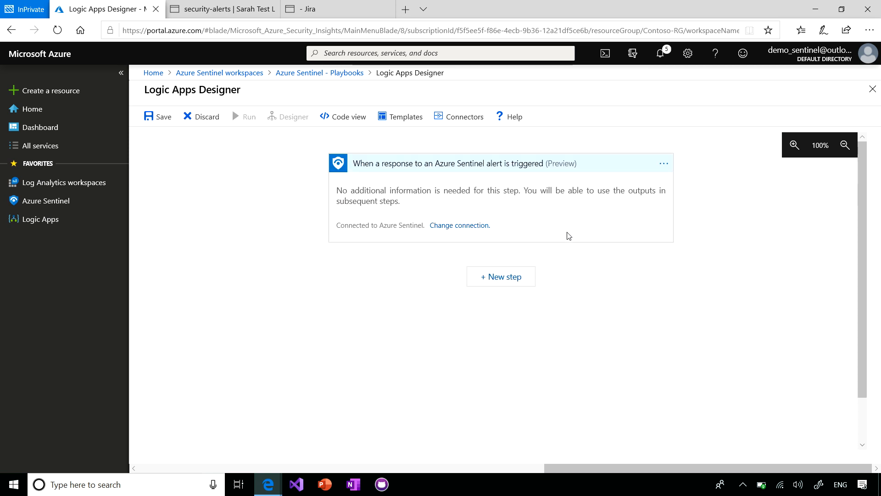
# Add a Slack Post message action targeting the security-alerts channel.
pyautogui.click(500, 277)
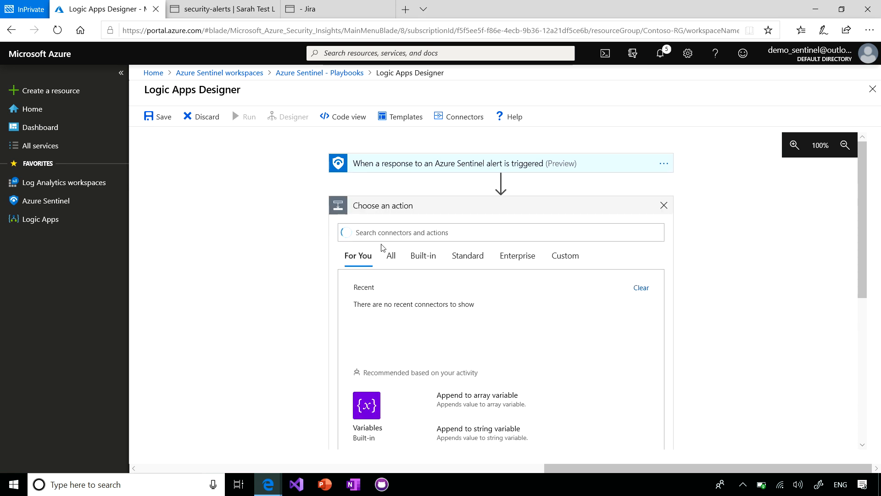
pyautogui.write('slack')
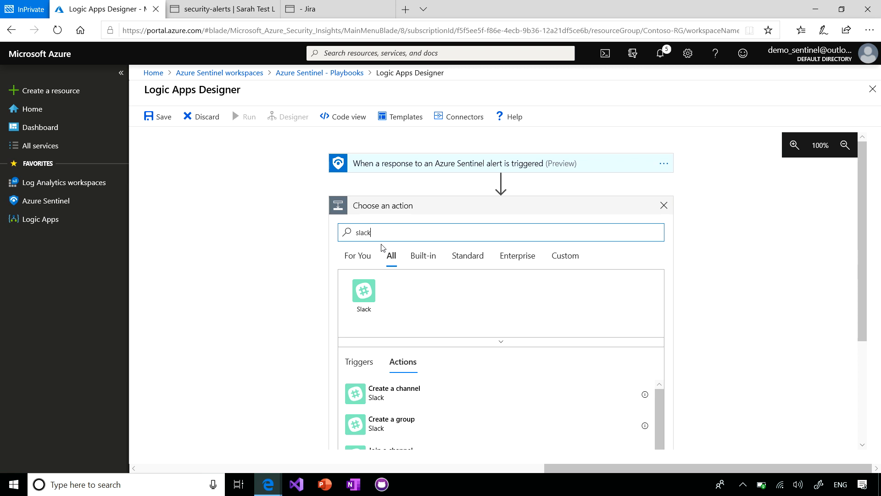
pyautogui.moveTo(374, 309)
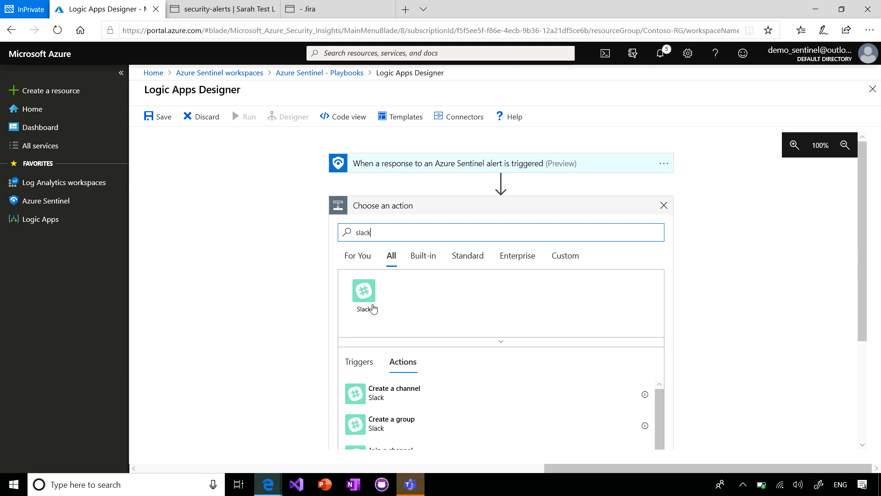
pyautogui.click(363, 290)
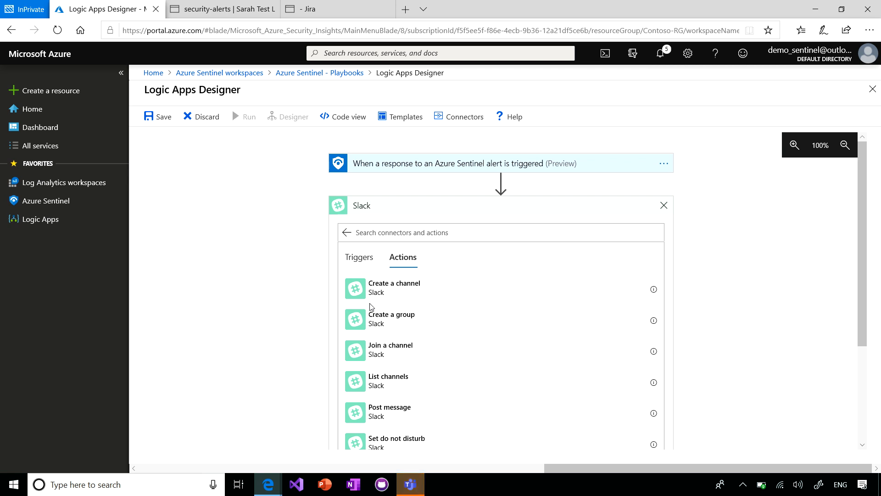
pyautogui.moveTo(449, 343)
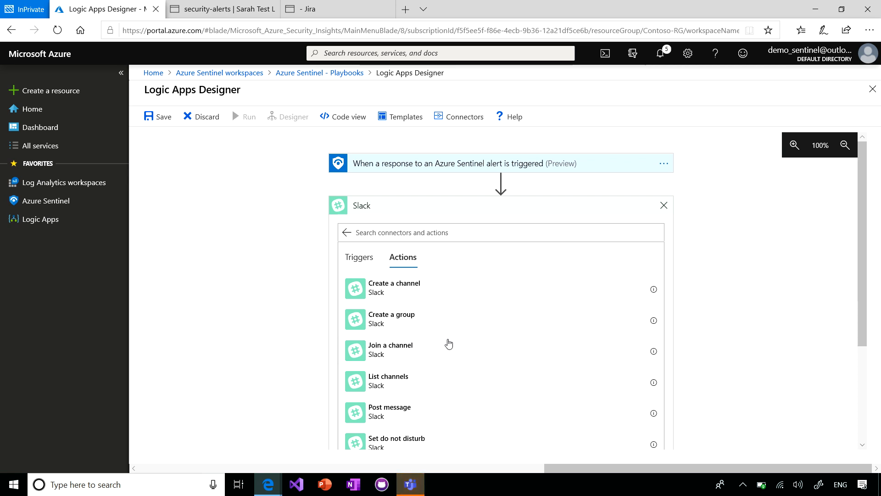
pyautogui.moveTo(409, 418)
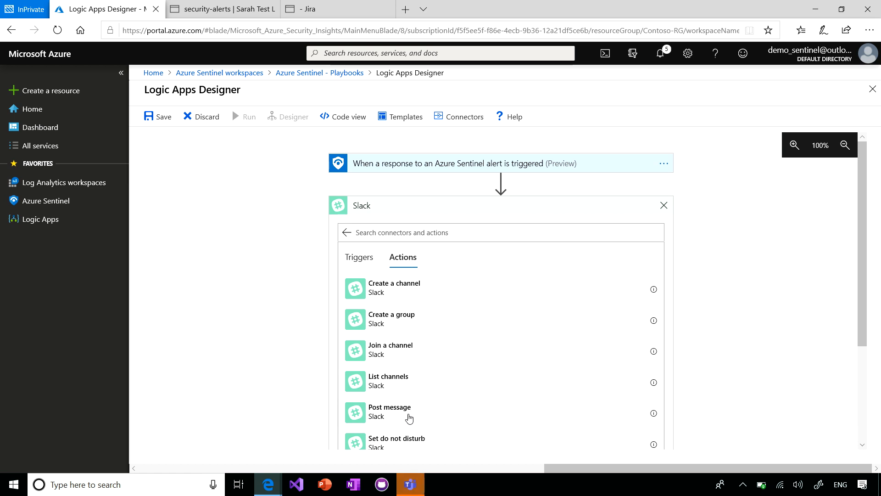
pyautogui.click(389, 411)
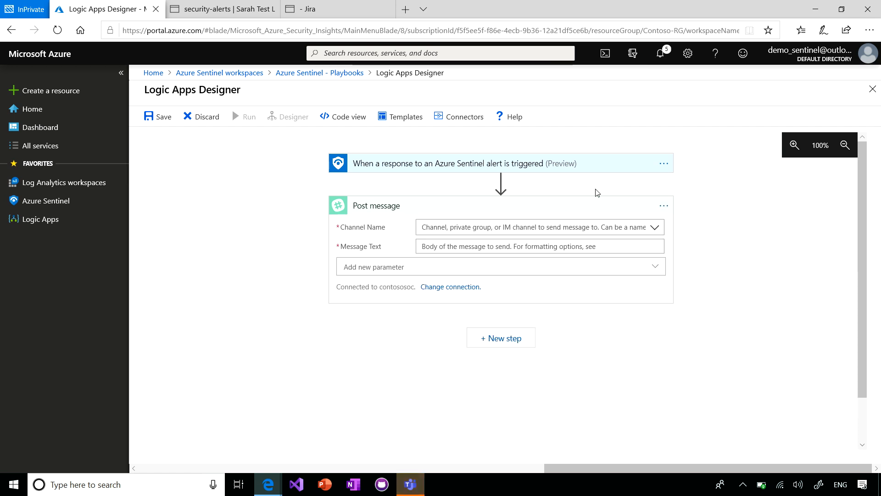
pyautogui.click(654, 226)
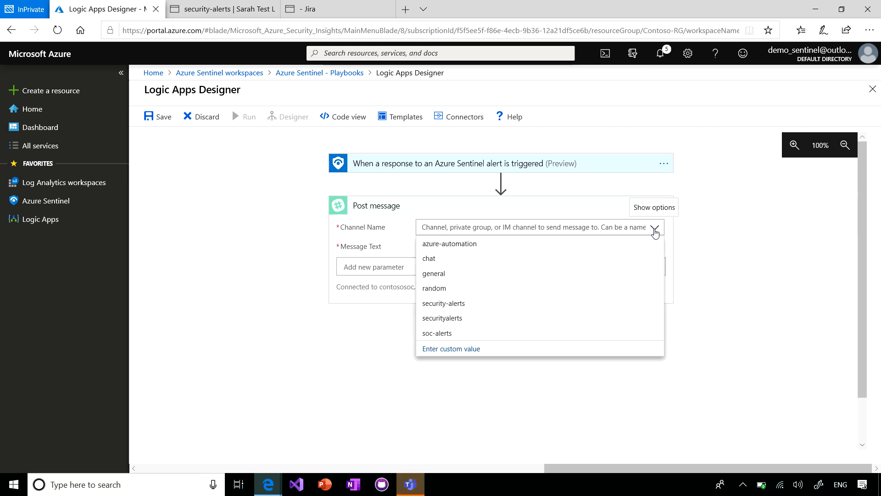
pyautogui.moveTo(463, 313)
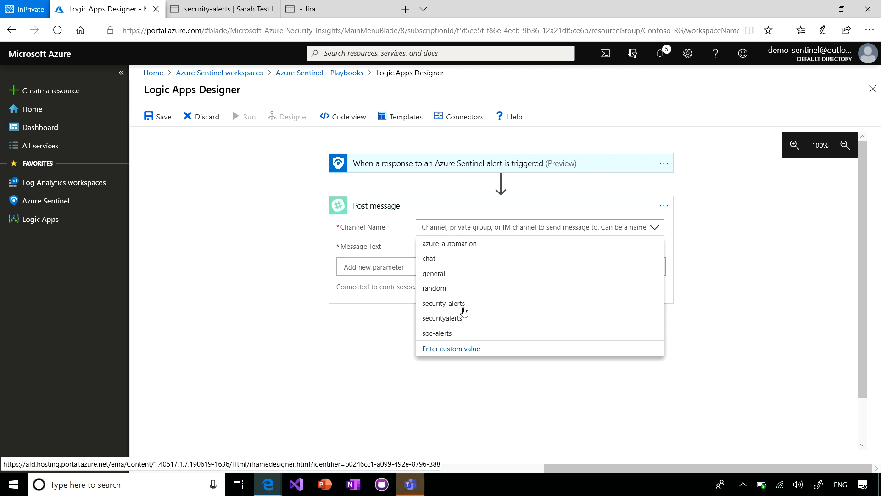
pyautogui.click(444, 303)
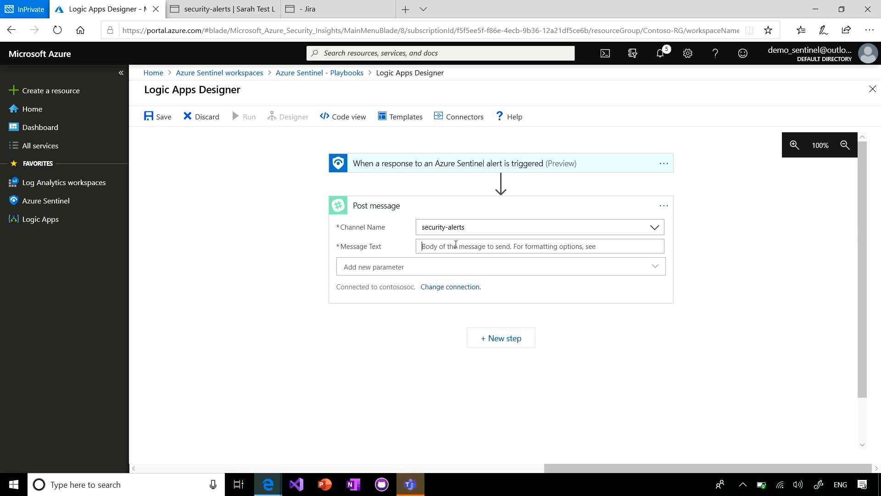
# Set the message text to HELP and the Bot Name to Azure Sentinel.
pyautogui.click(539, 246)
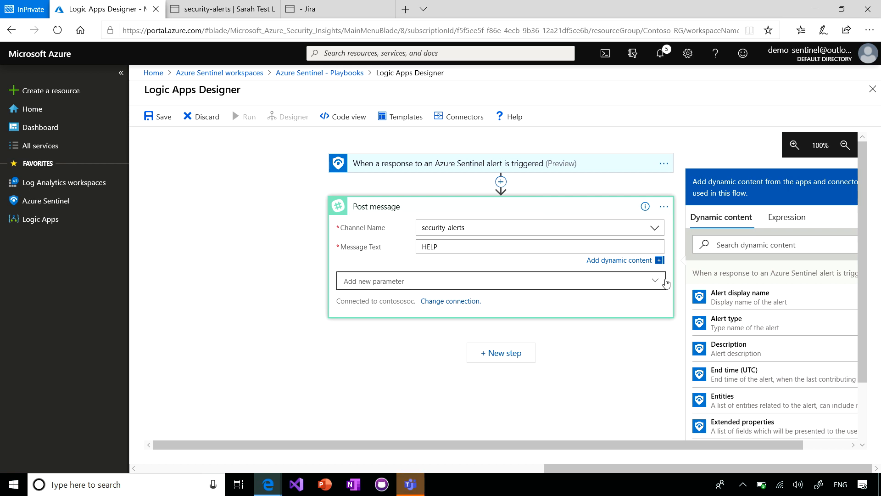
pyautogui.click(500, 281)
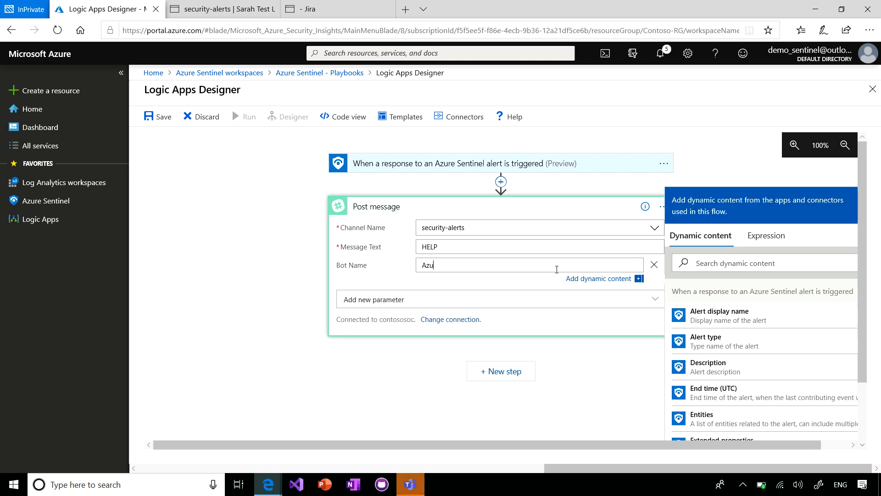
pyautogui.write('re Sentinel')
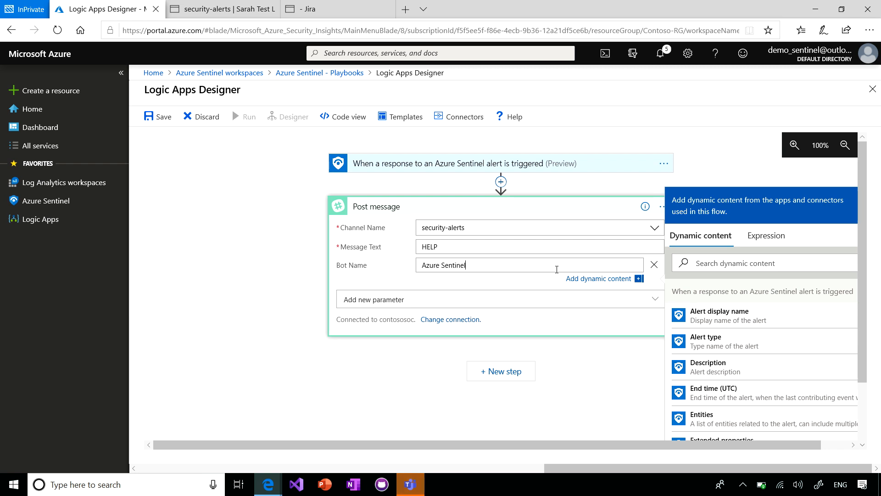
pyautogui.moveTo(516, 359)
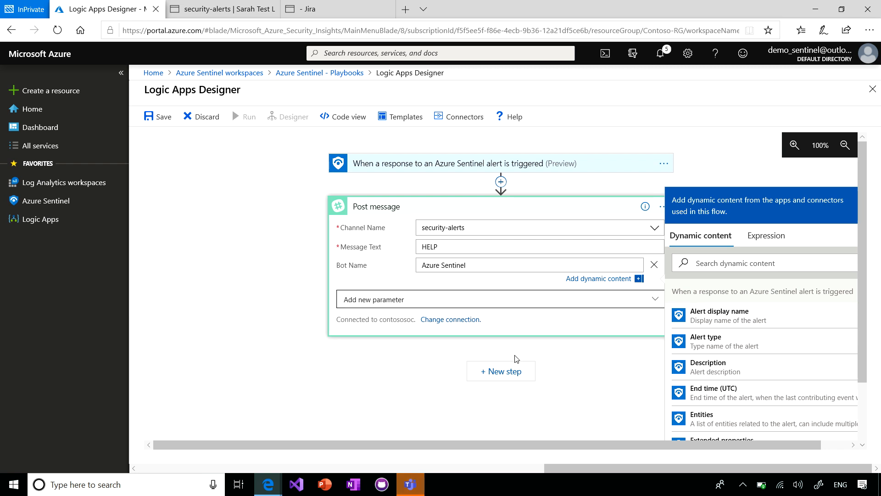
pyautogui.click(499, 370)
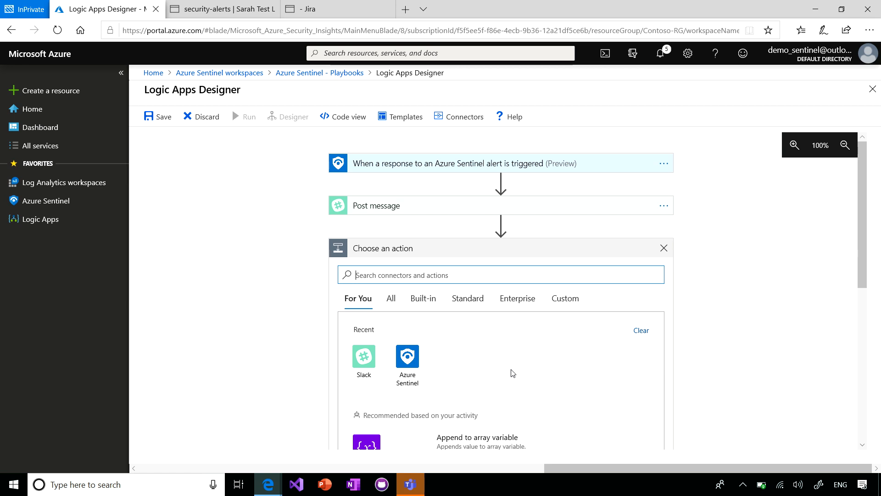
# Add a Jira Create a new issue action for project AzureEnvironmentIssues with a security alert summary.
pyautogui.write('jira')
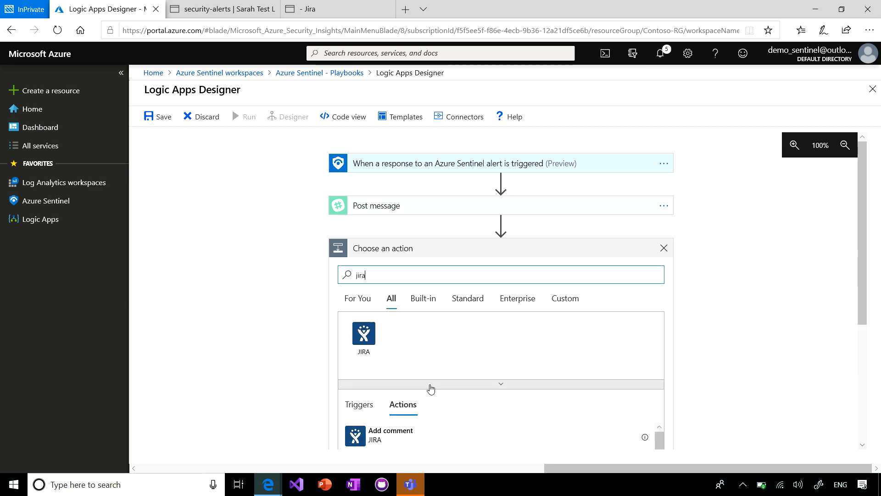
pyautogui.click(364, 334)
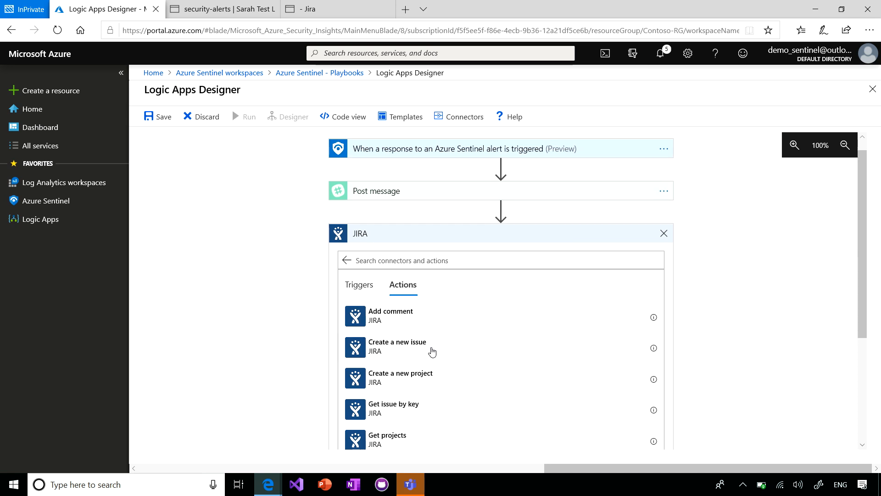
pyautogui.click(397, 342)
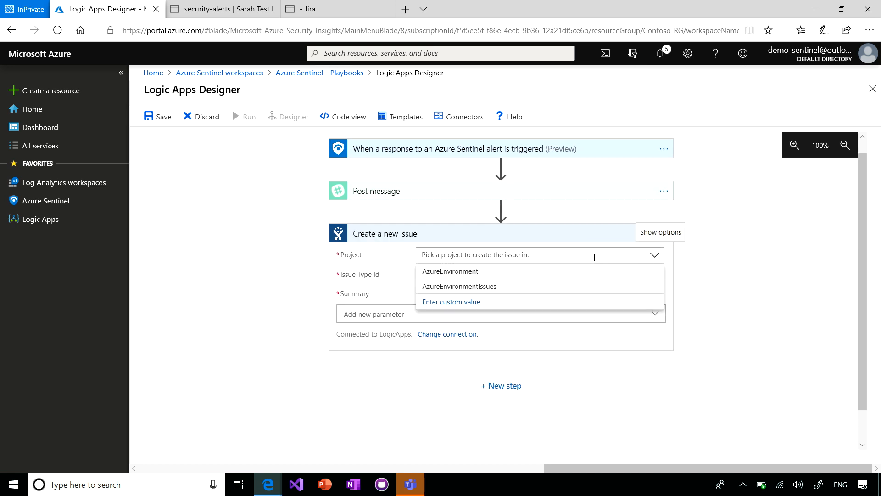
pyautogui.click(459, 287)
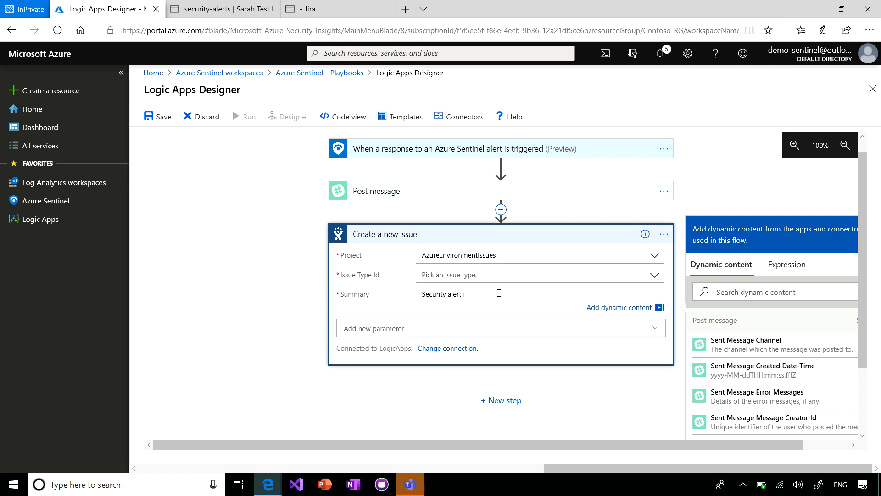
pyautogui.write('n Sentinel')
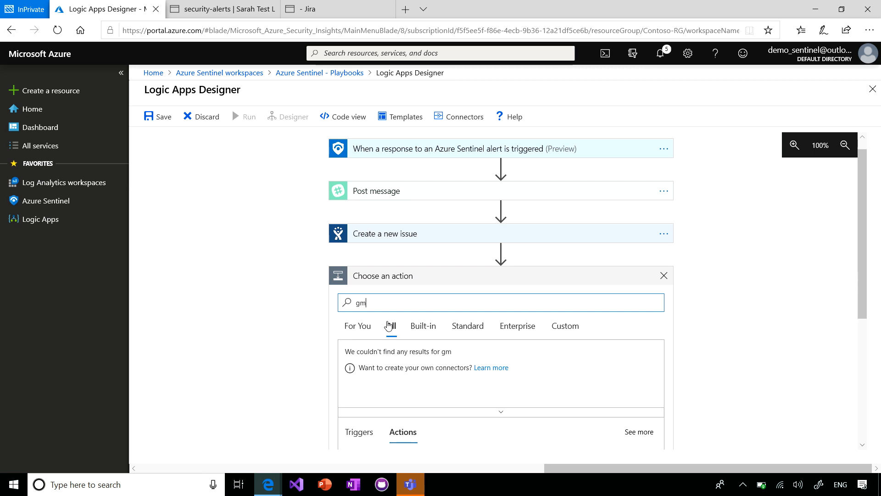
pyautogui.write('ail')
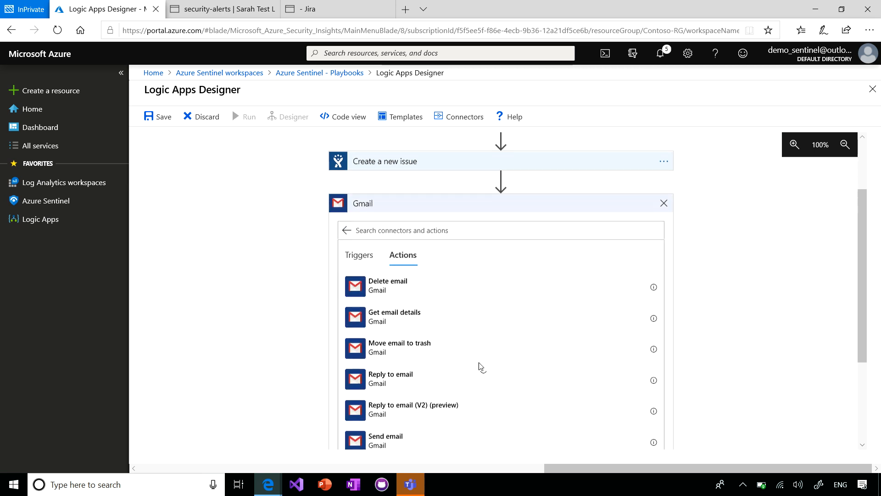
pyautogui.scroll(-3)
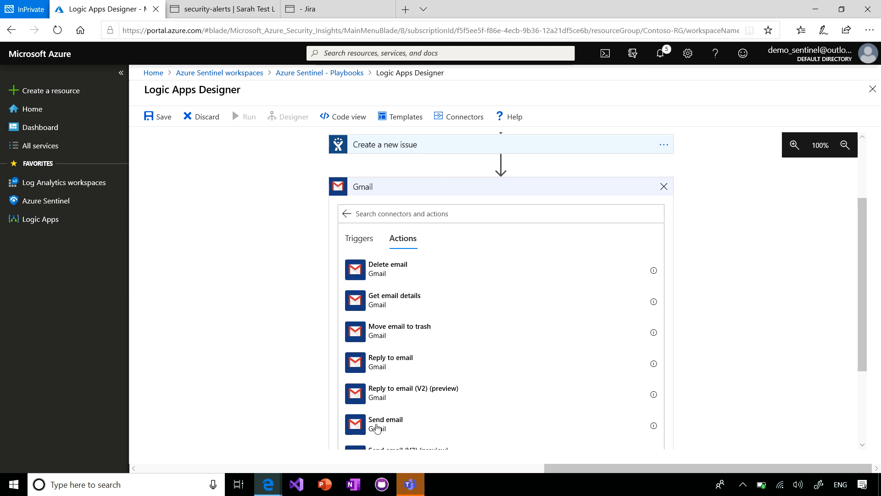
pyautogui.click(385, 422)
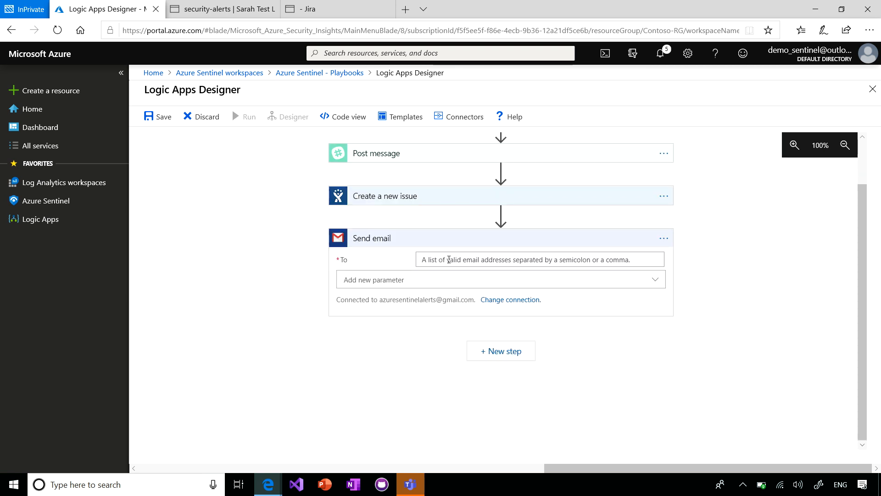
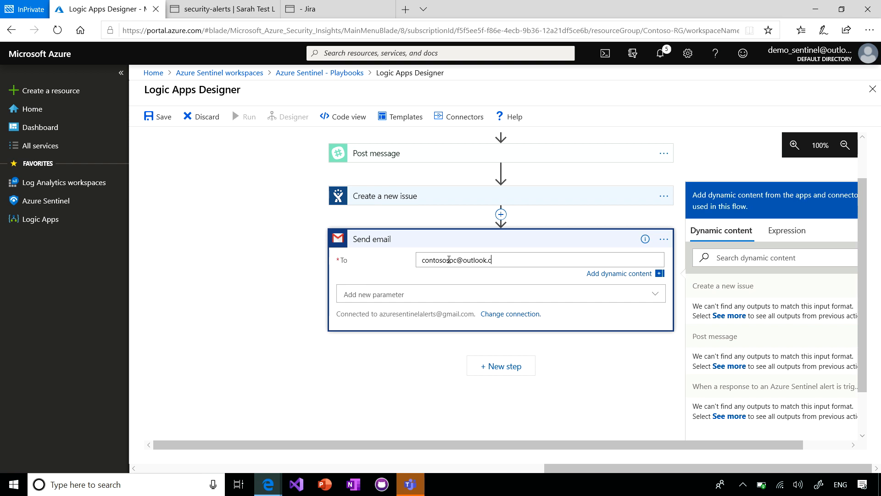
# Add Subject Panic, Body Security bad times and High importance to the email.
pyautogui.click(499, 293)
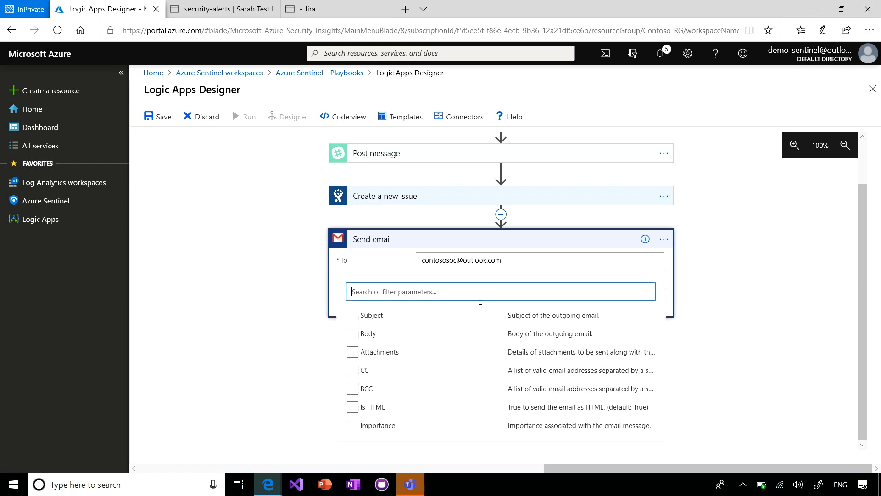
pyautogui.click(352, 333)
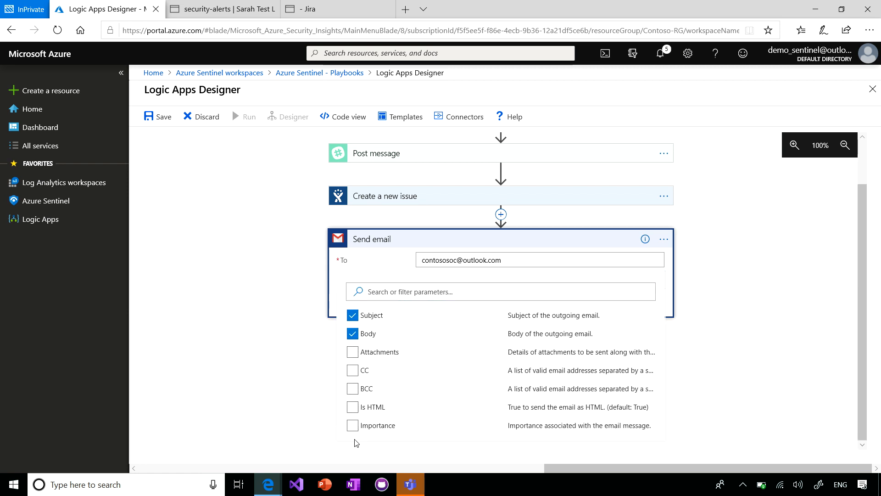
pyautogui.click(352, 425)
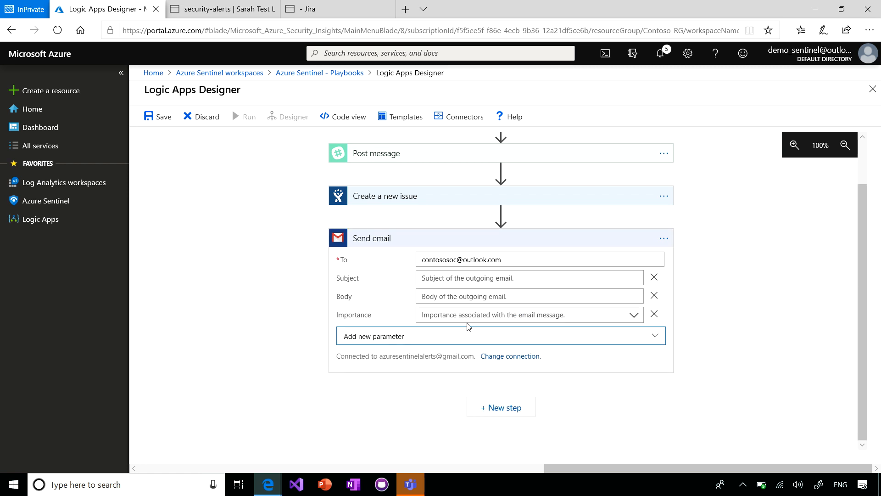
pyautogui.click(634, 315)
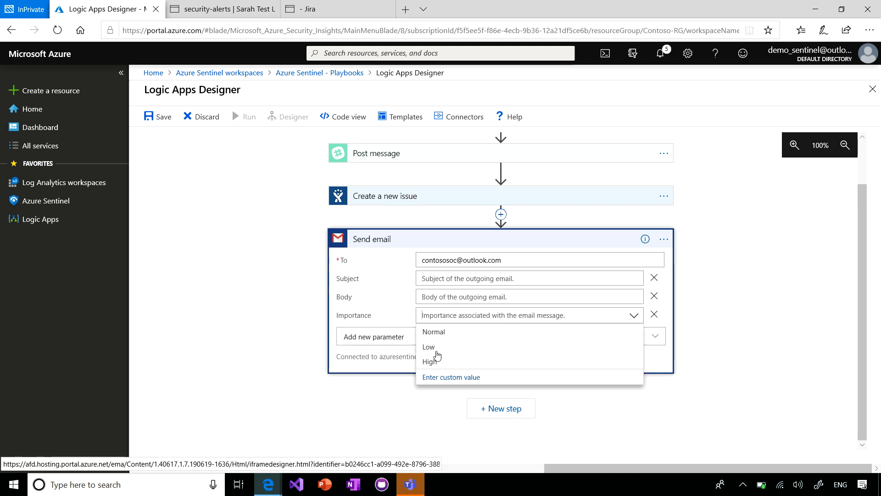
pyautogui.click(429, 362)
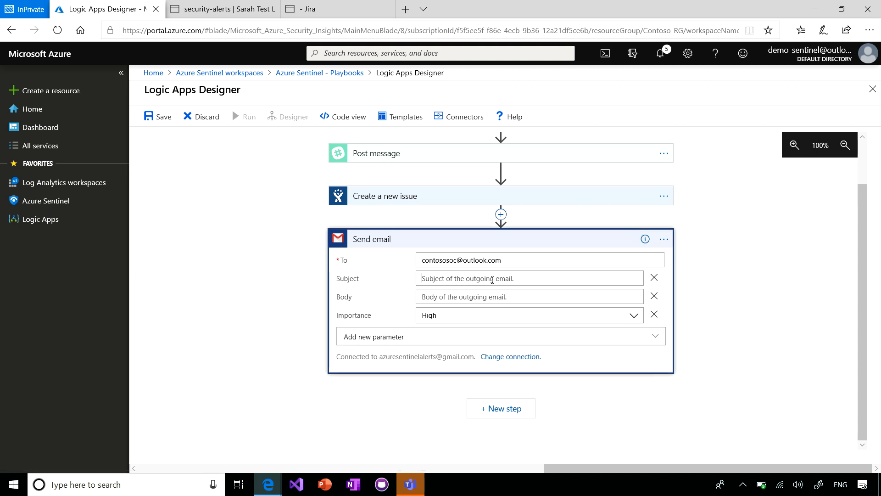
pyautogui.write('Panic')
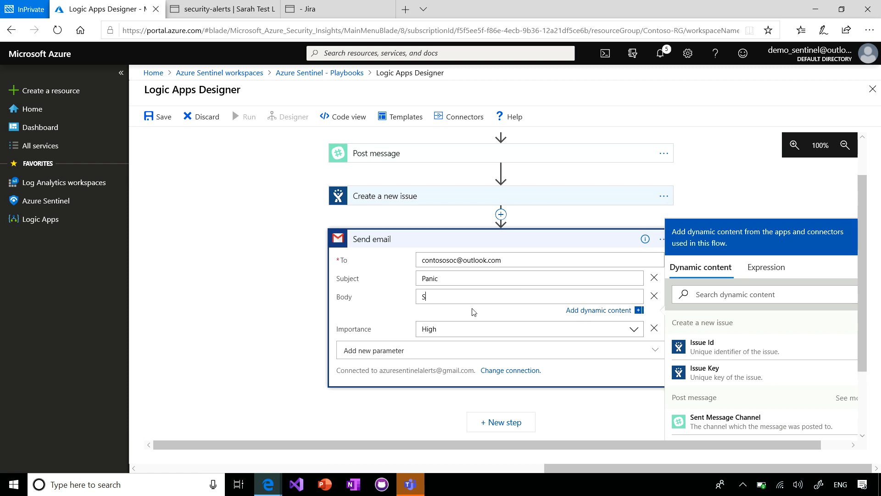
pyautogui.write('ecurity ba')
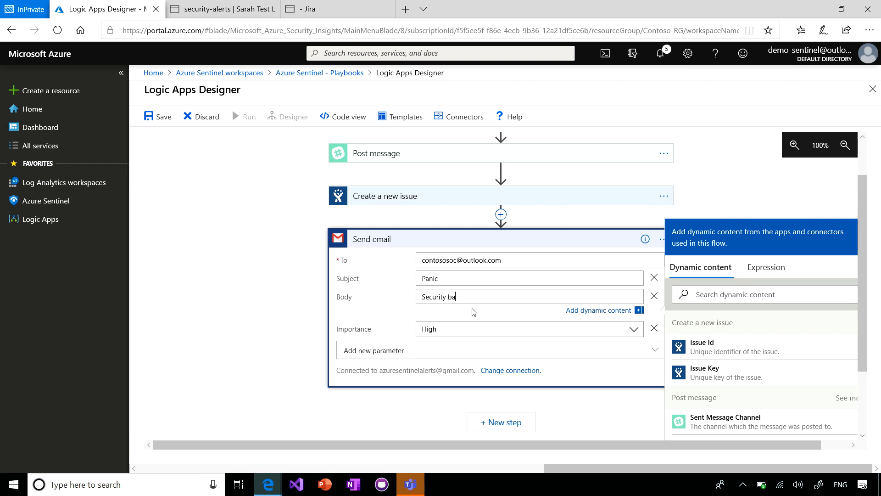
pyautogui.write('d times')
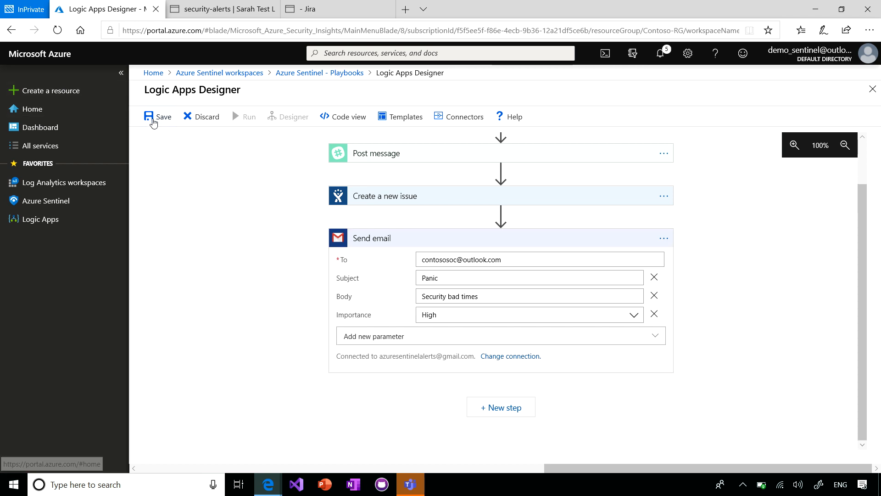
# Set the Jira issue type to Bug and save the SecurityAlert playbook successfully.
pyautogui.click(162, 116)
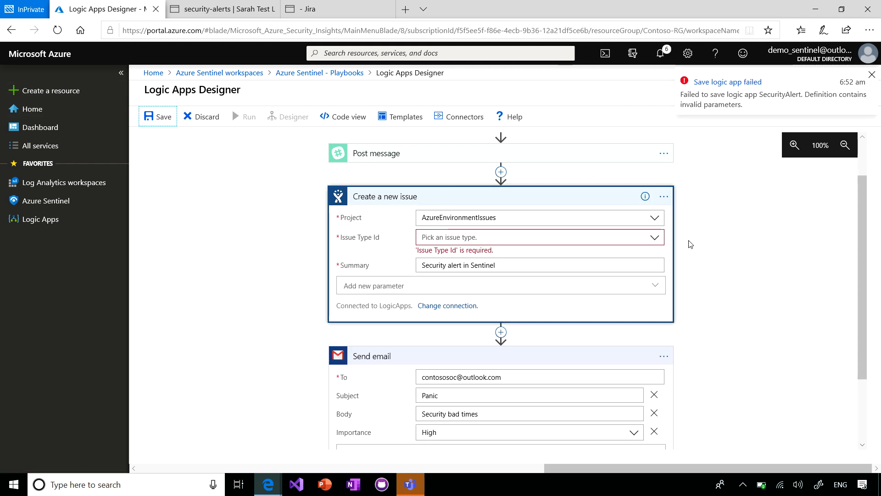
pyautogui.click(539, 237)
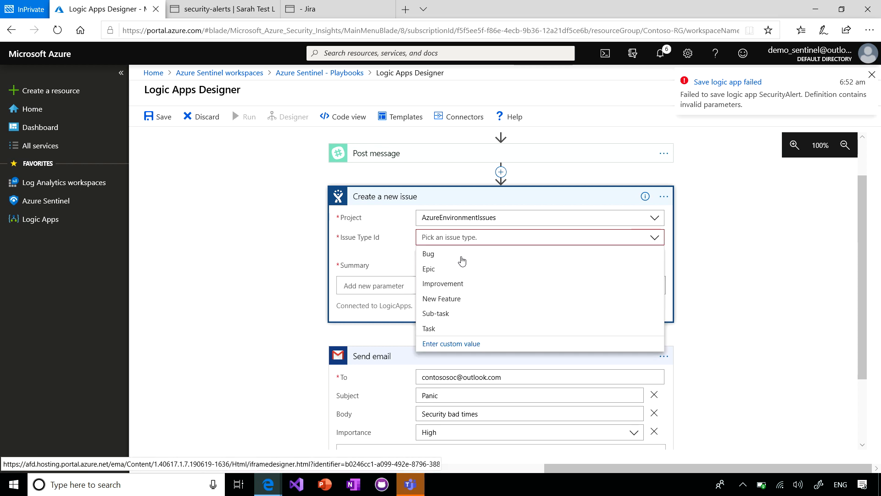
pyautogui.click(427, 253)
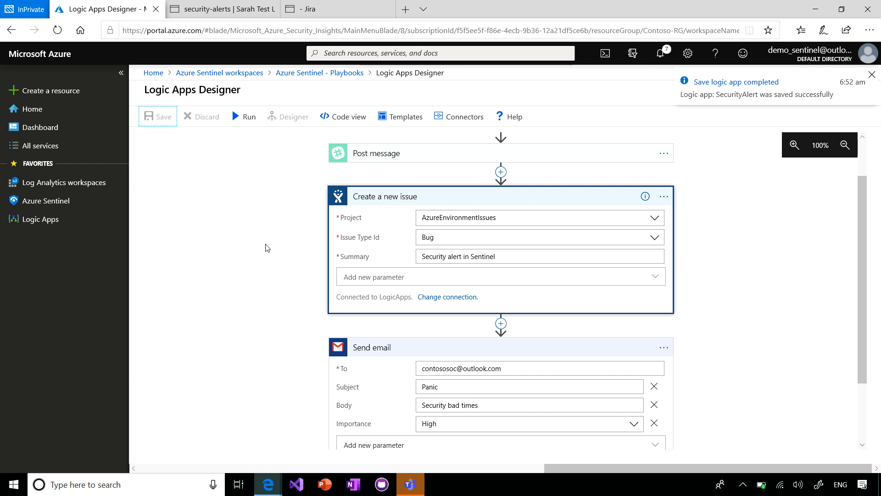
pyautogui.click(872, 81)
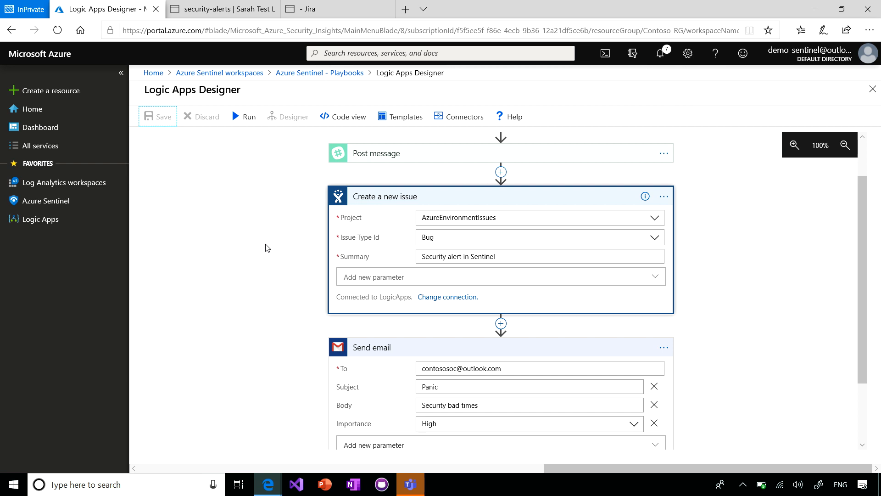